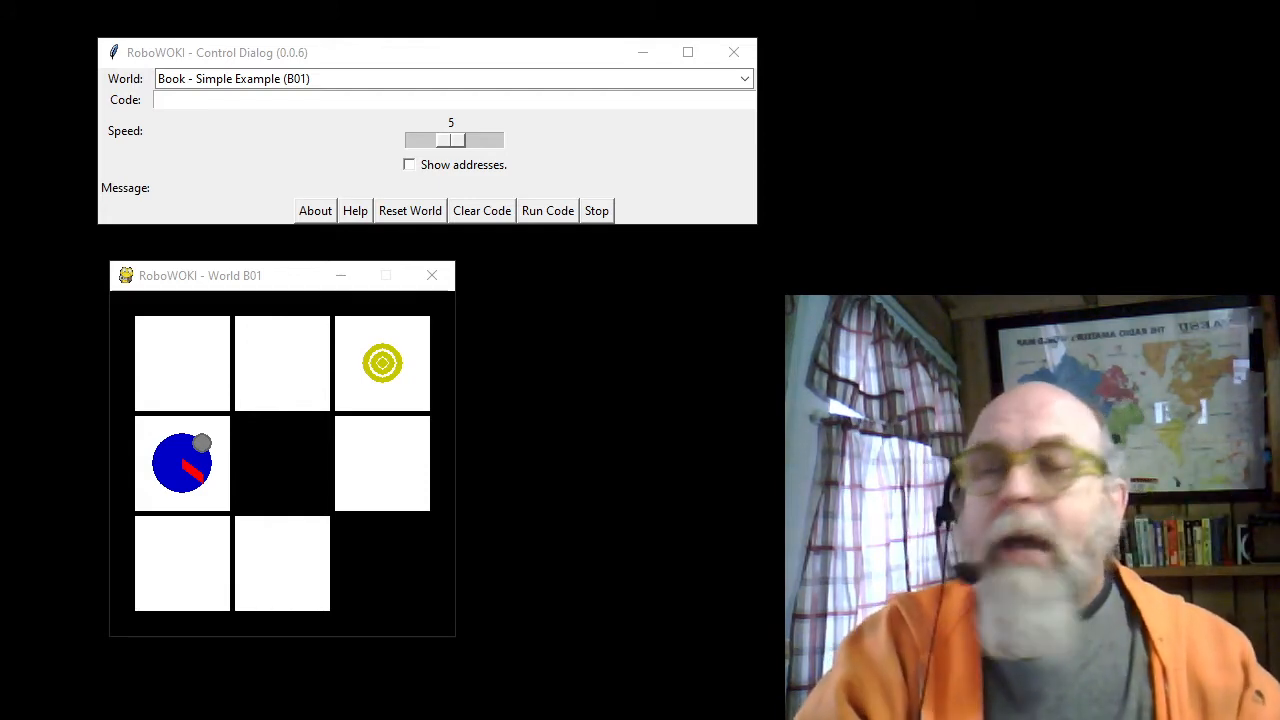
- Enter the single command L and run it so the robot turns, reporting all coins found in 1 move
{"action": "left_click", "coordinate": [220, 100]}
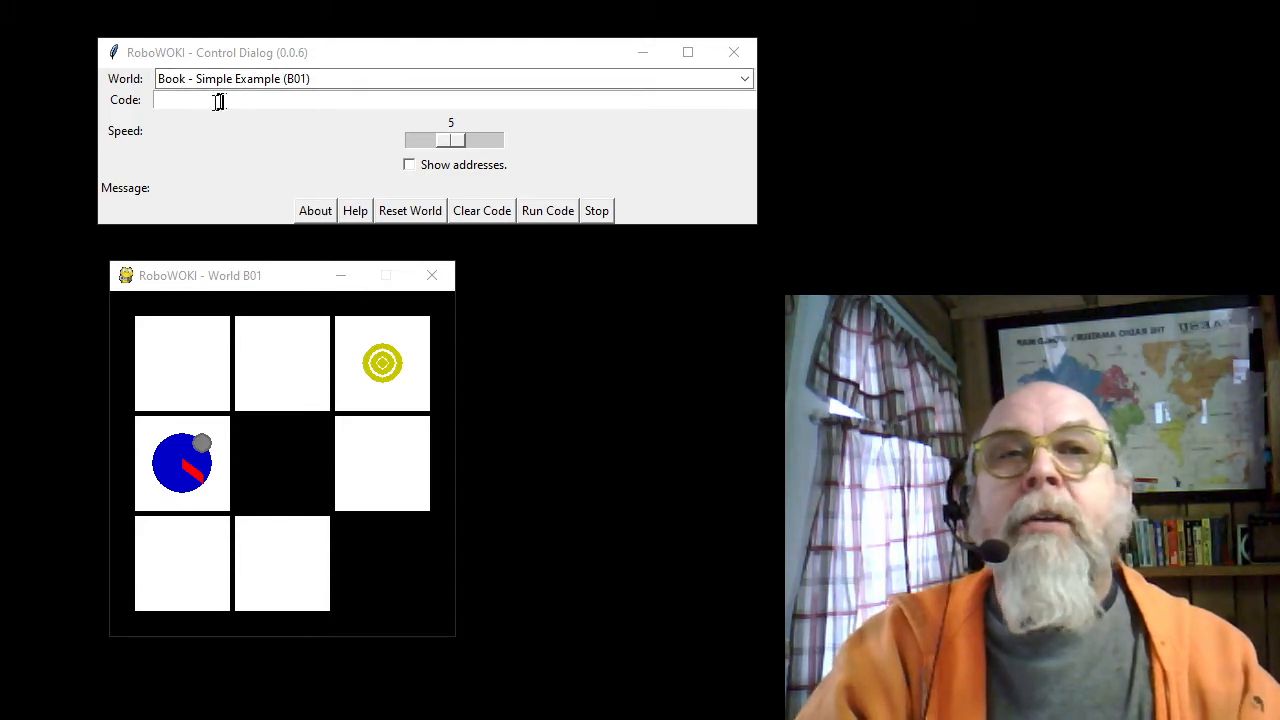
{"action": "mouse_move", "coordinate": [236, 124]}
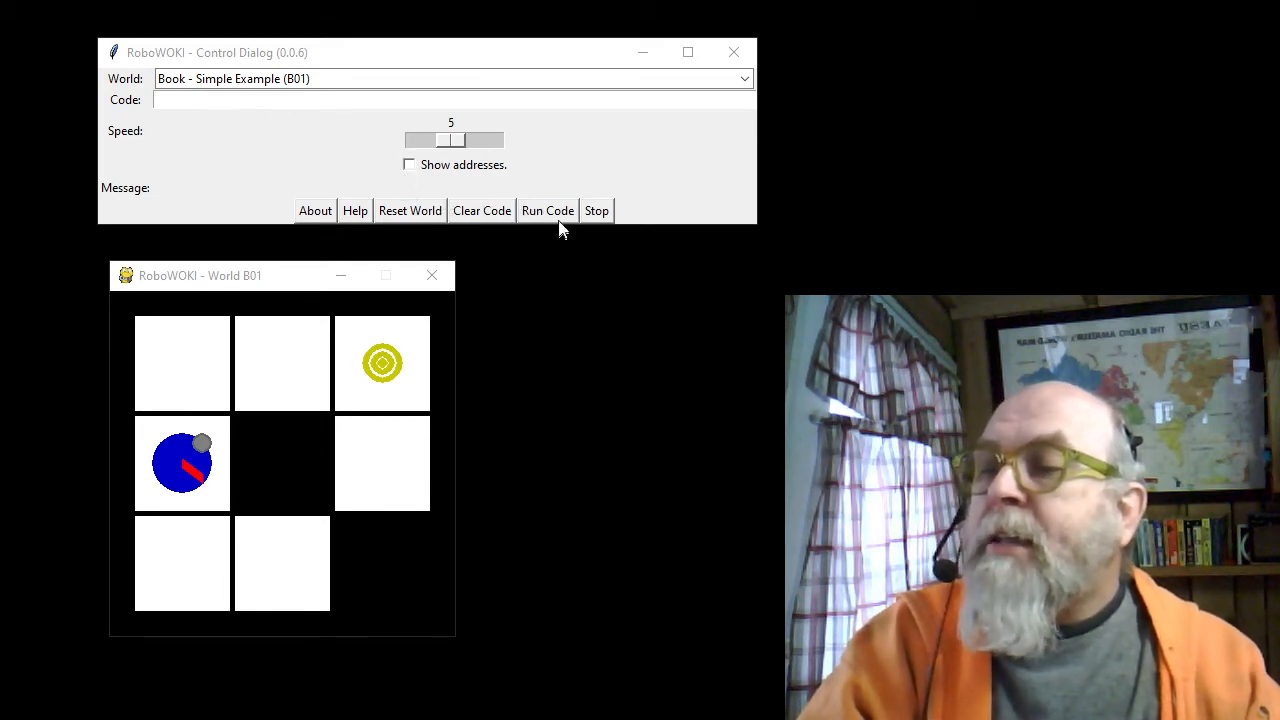
{"action": "mouse_move", "coordinate": [784, 128]}
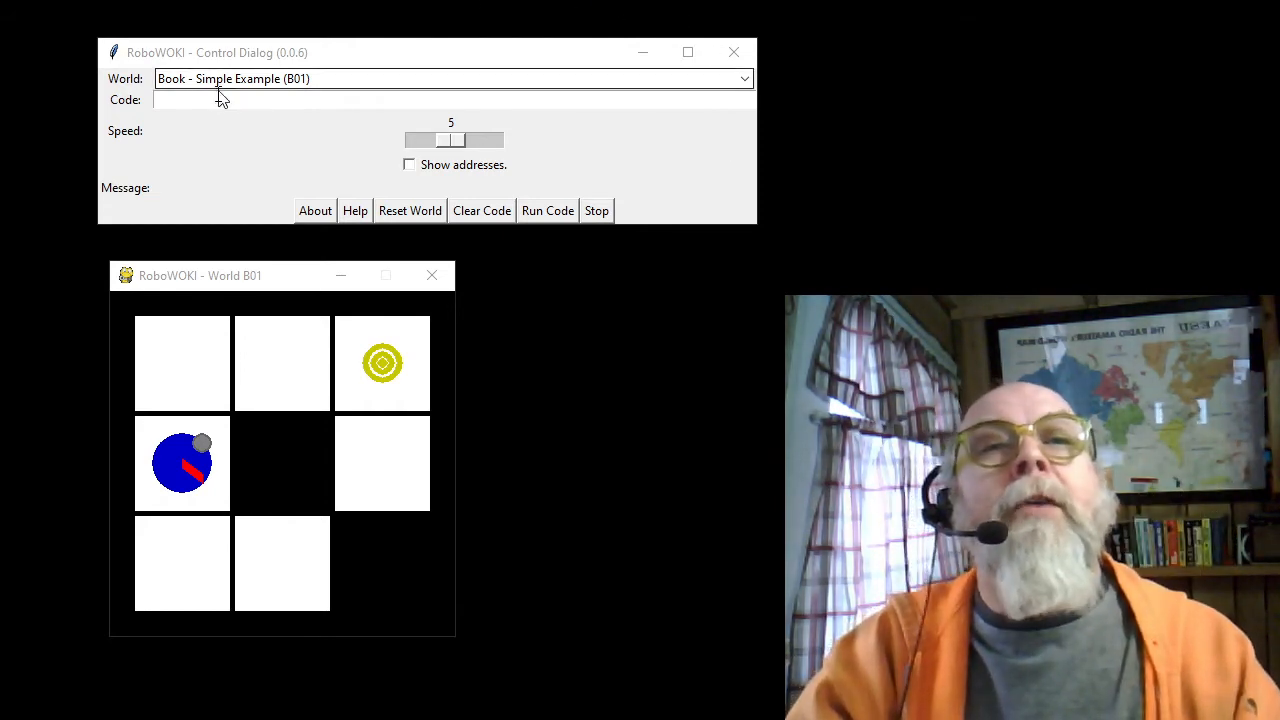
{"action": "left_click", "coordinate": [208, 100]}
{"action": "type", "text": "L"}
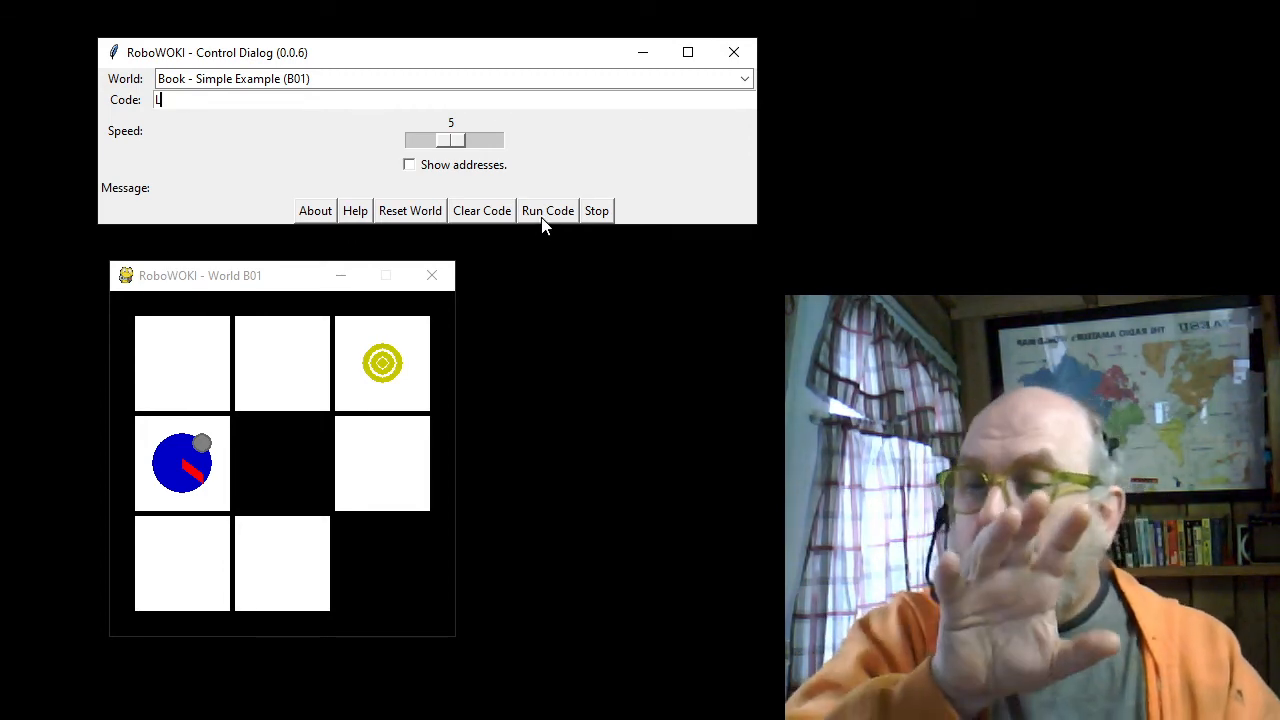
{"action": "left_click", "coordinate": [548, 210]}
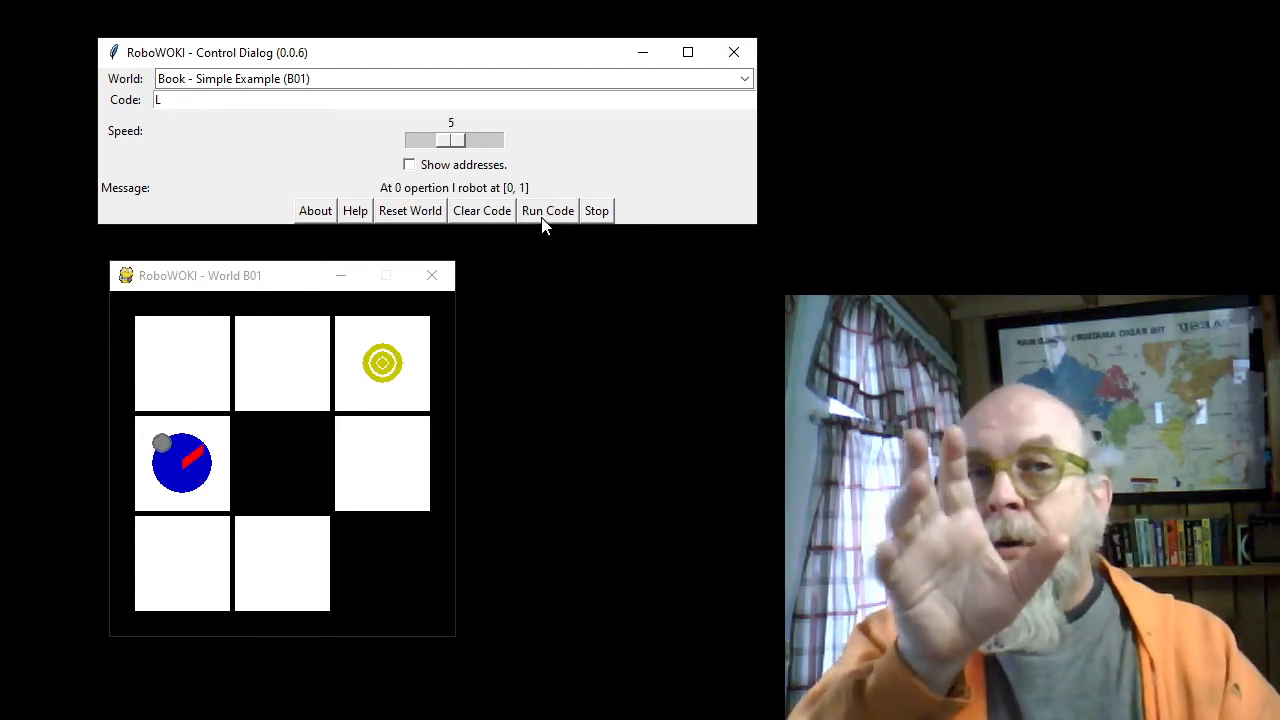
{"action": "left_click", "coordinate": [548, 210]}
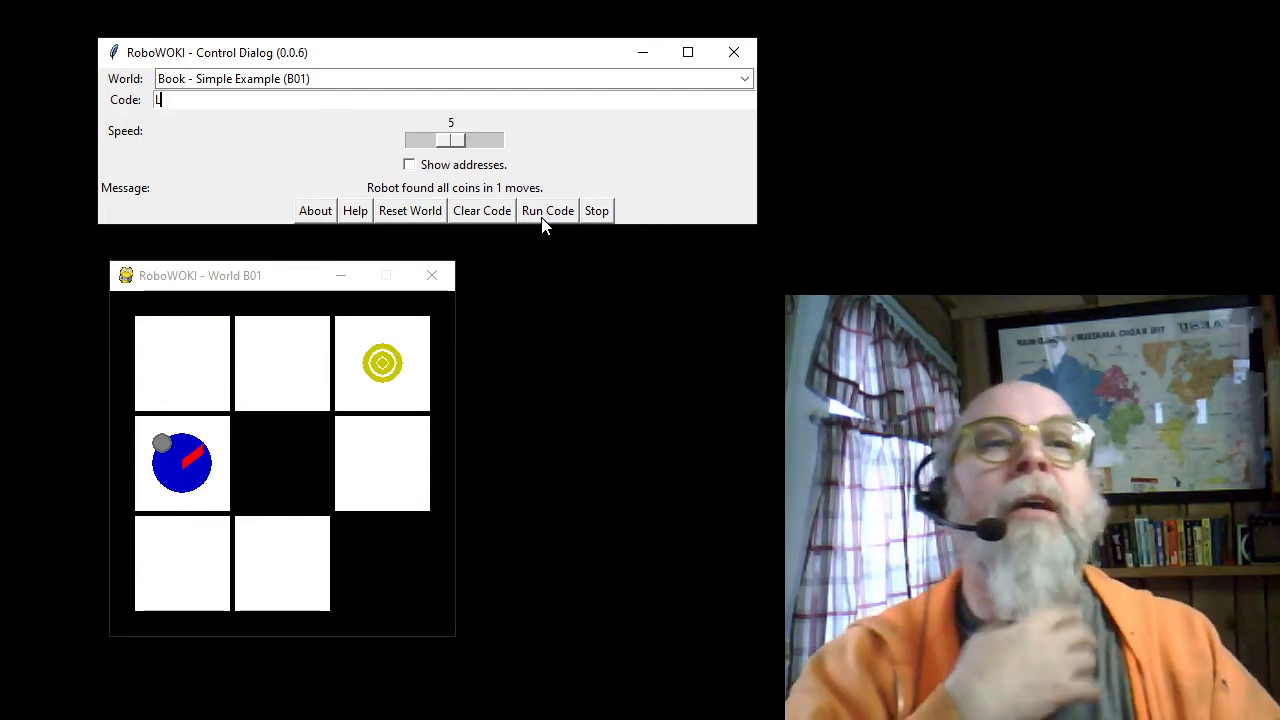
{"action": "mouse_move", "coordinate": [420, 210]}
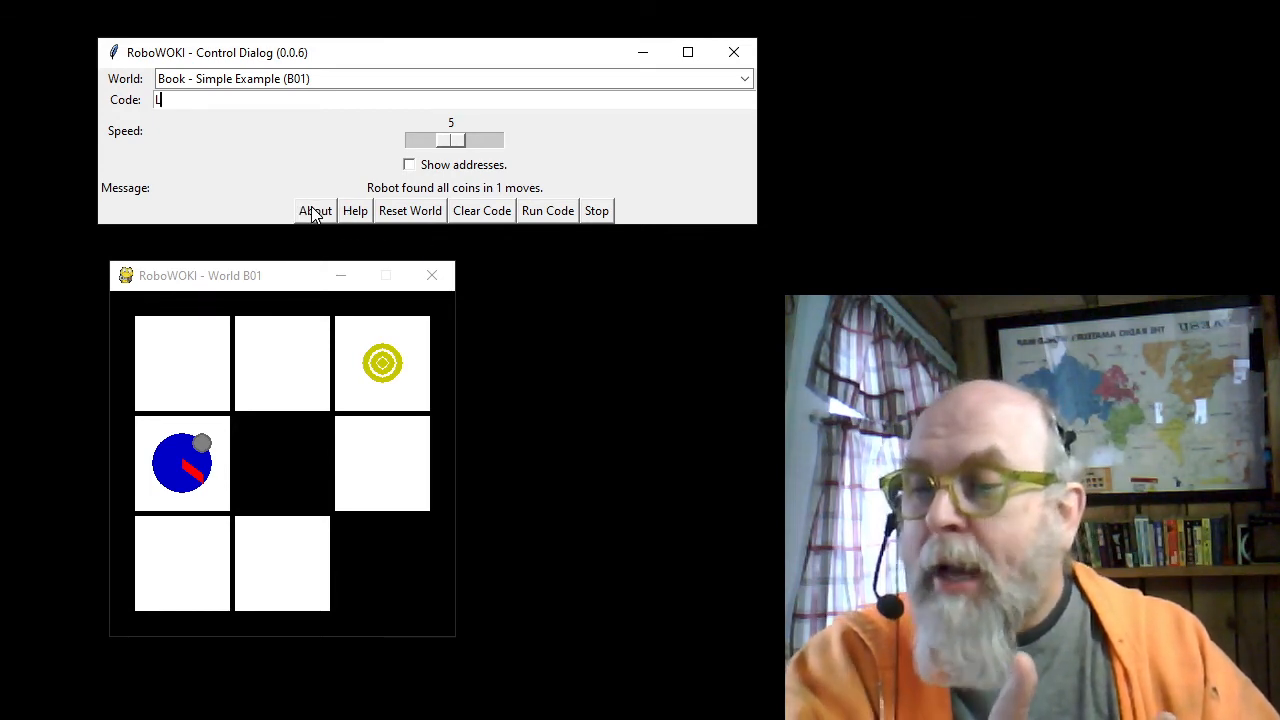
{"action": "mouse_move", "coordinate": [364, 210]}
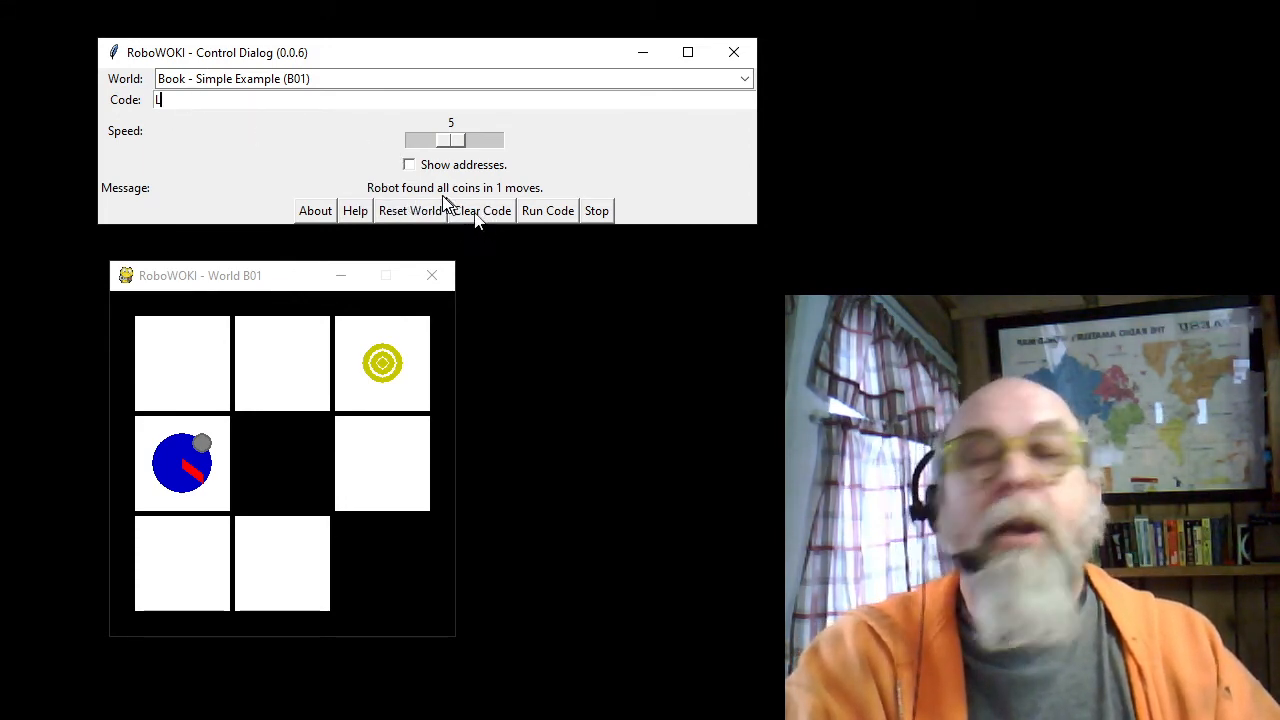
{"action": "mouse_move", "coordinate": [544, 228]}
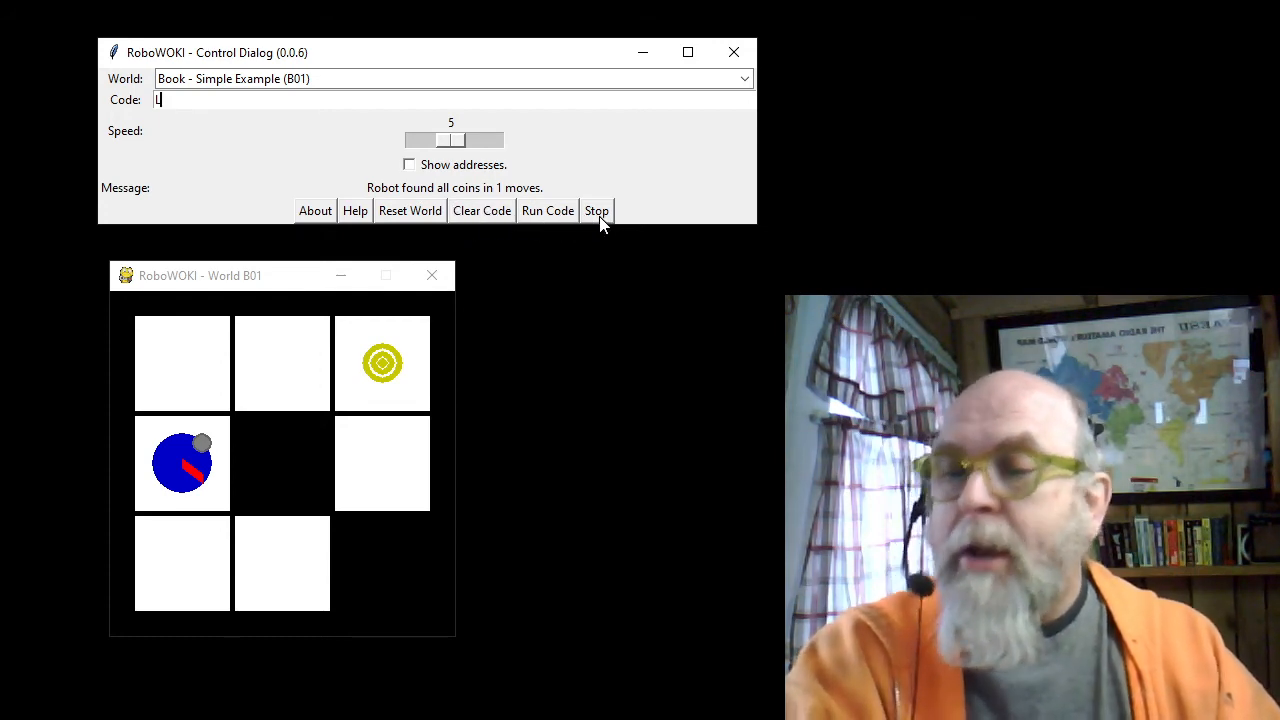
{"action": "mouse_move", "coordinate": [404, 190]}
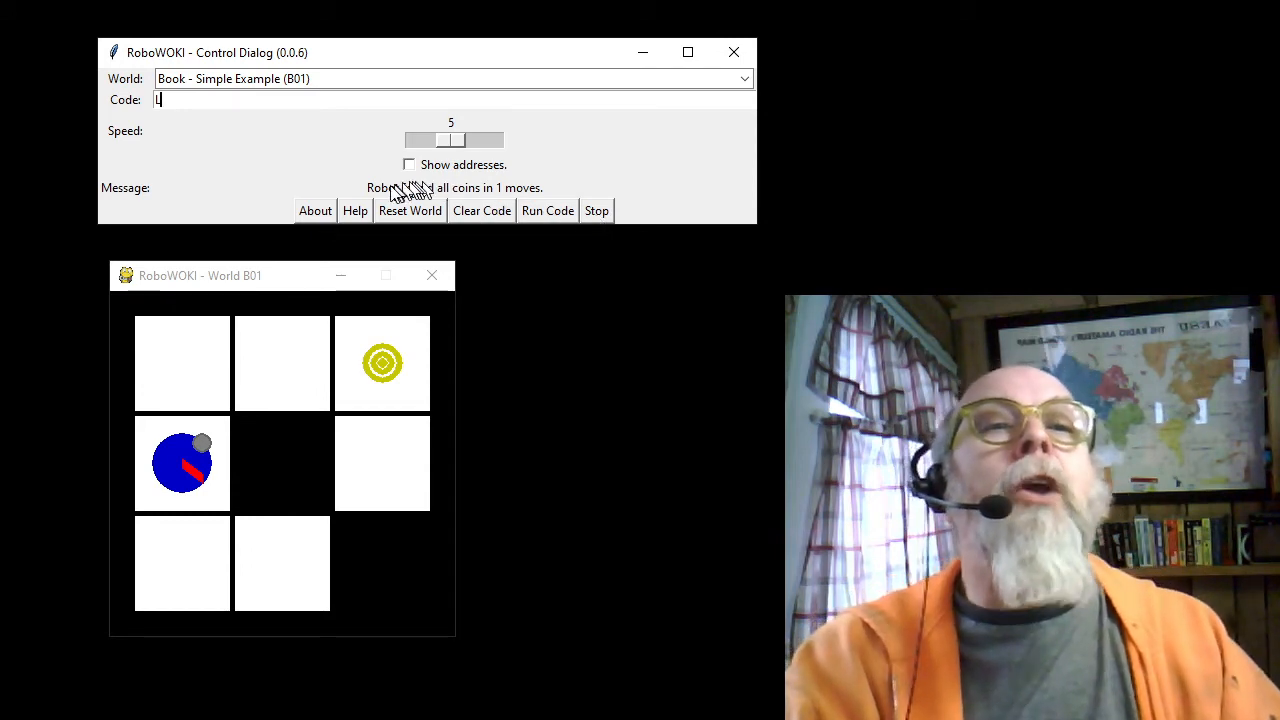
{"action": "mouse_move", "coordinate": [390, 196]}
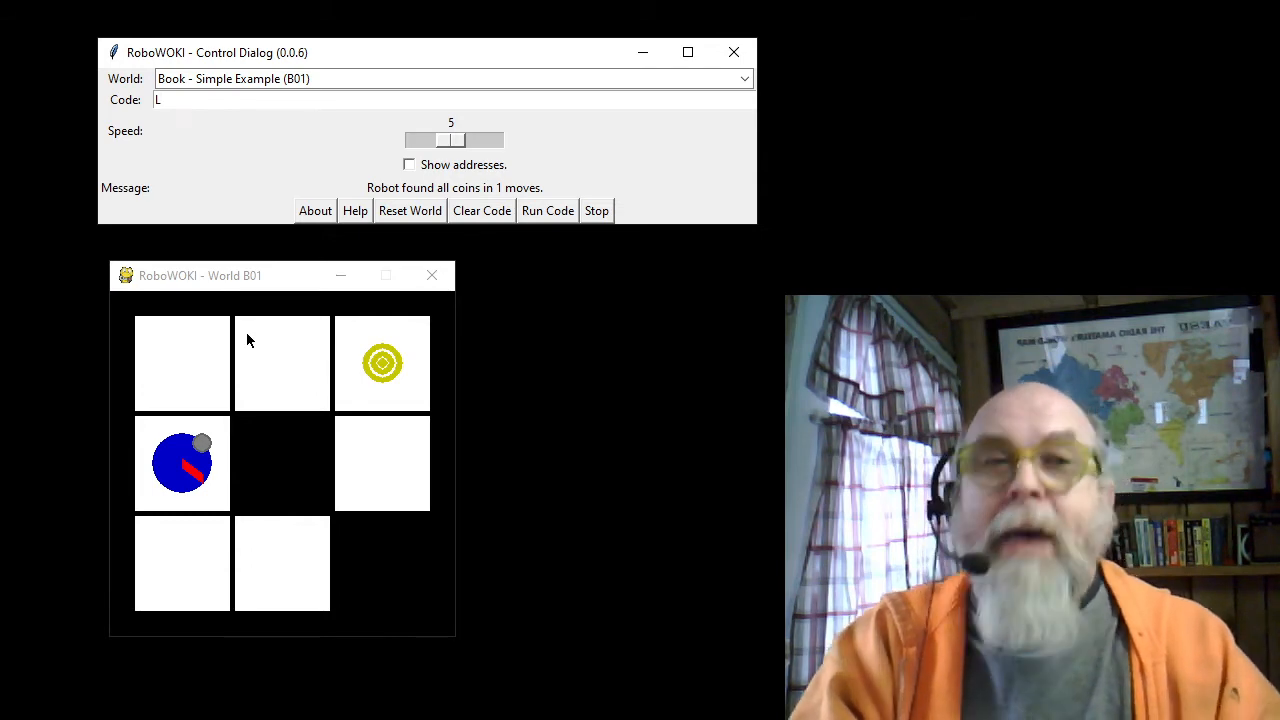
- Append FRFF after the existing L so the code reads LFRFF
{"action": "left_click", "coordinate": [164, 100]}
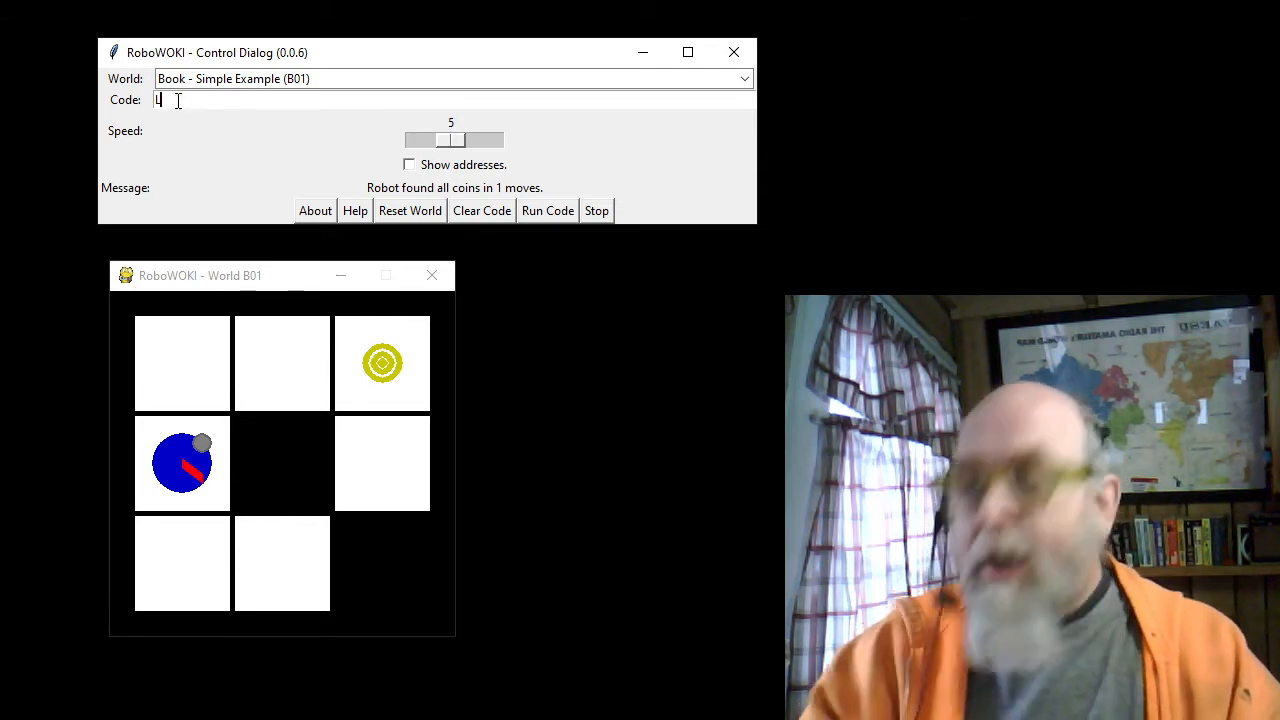
{"action": "type", "text": "F"}
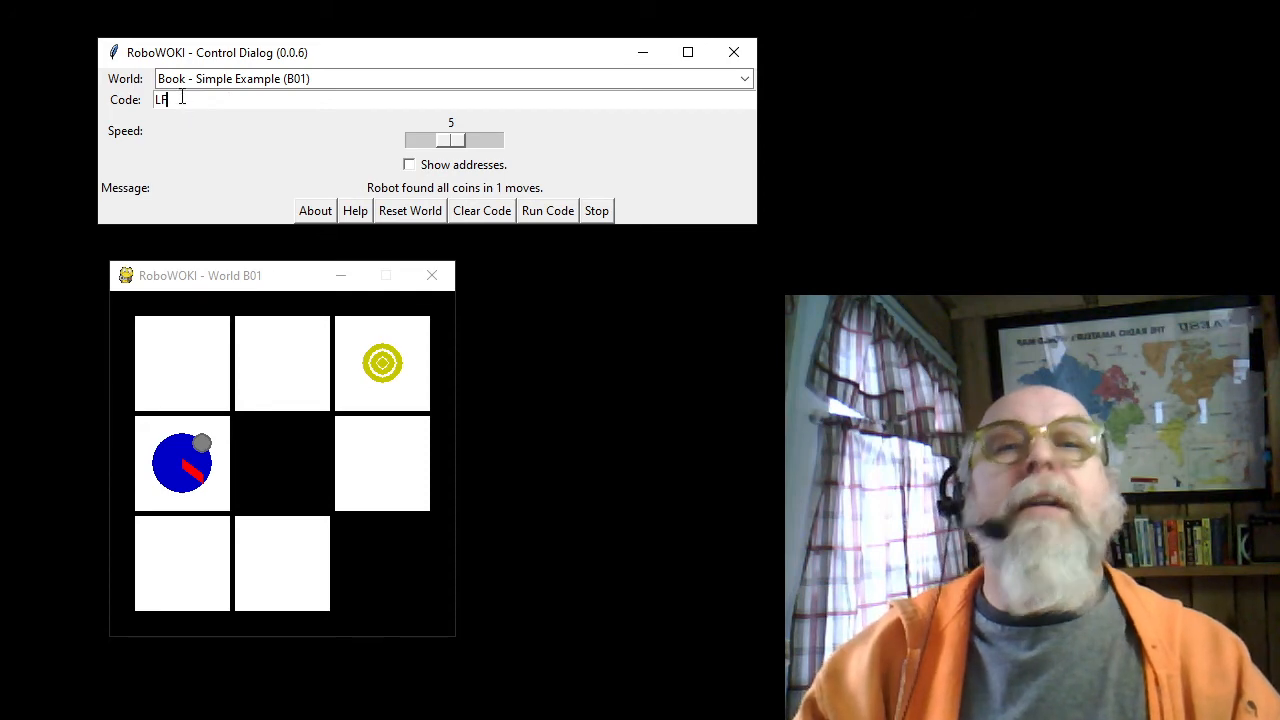
{"action": "type", "text": "R"}
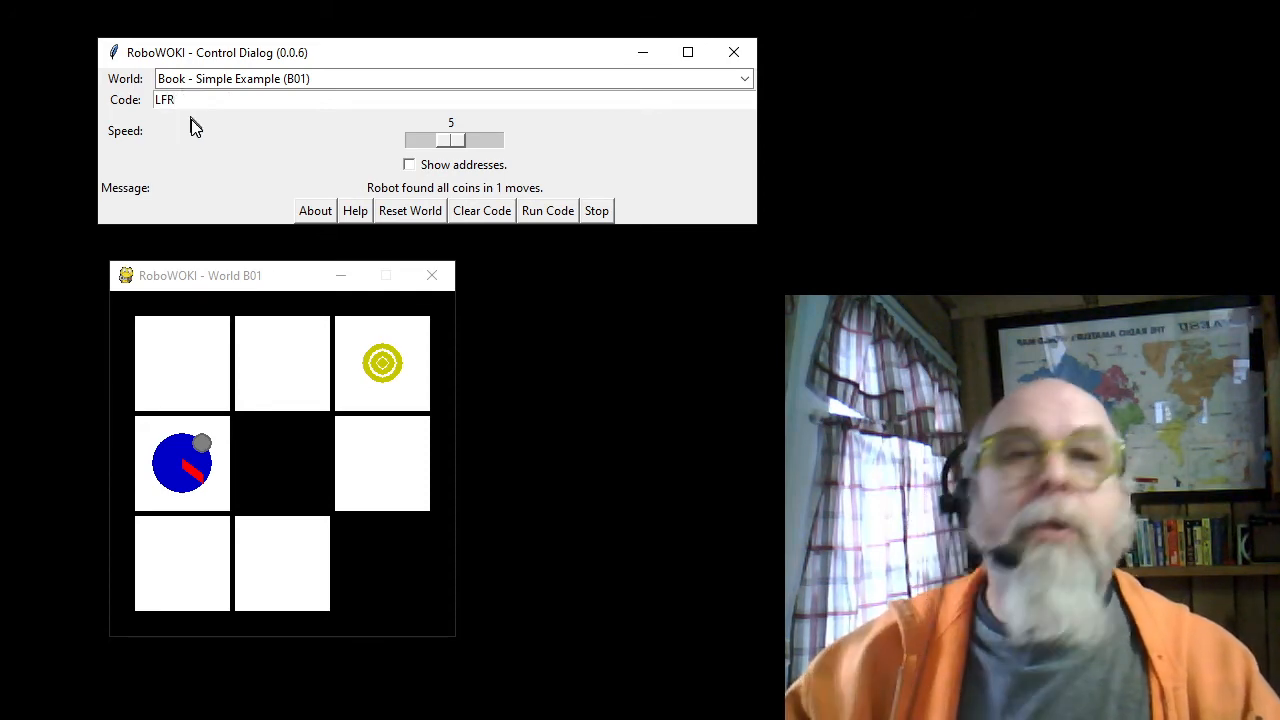
{"action": "type", "text": "FF"}
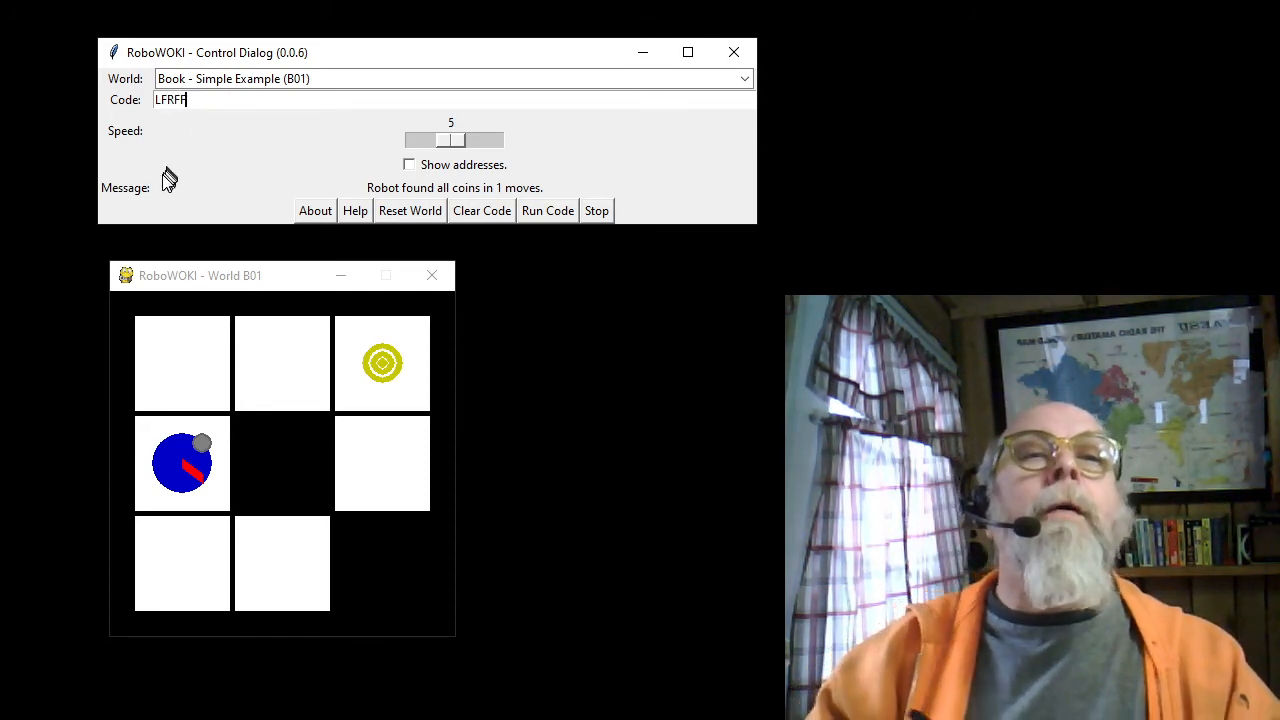
{"action": "mouse_move", "coordinate": [168, 132]}
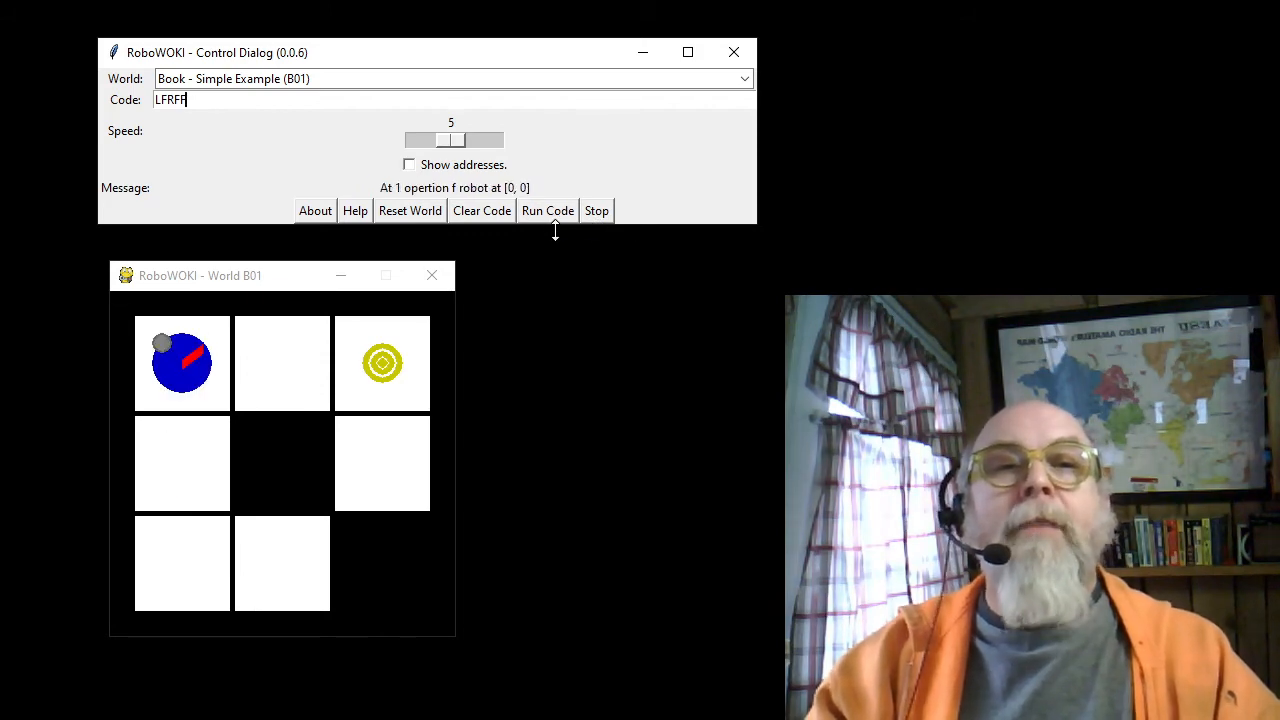
- Run LFRFF to completion so the message reports all coins found in 5 moves
{"action": "left_click", "coordinate": [548, 210]}
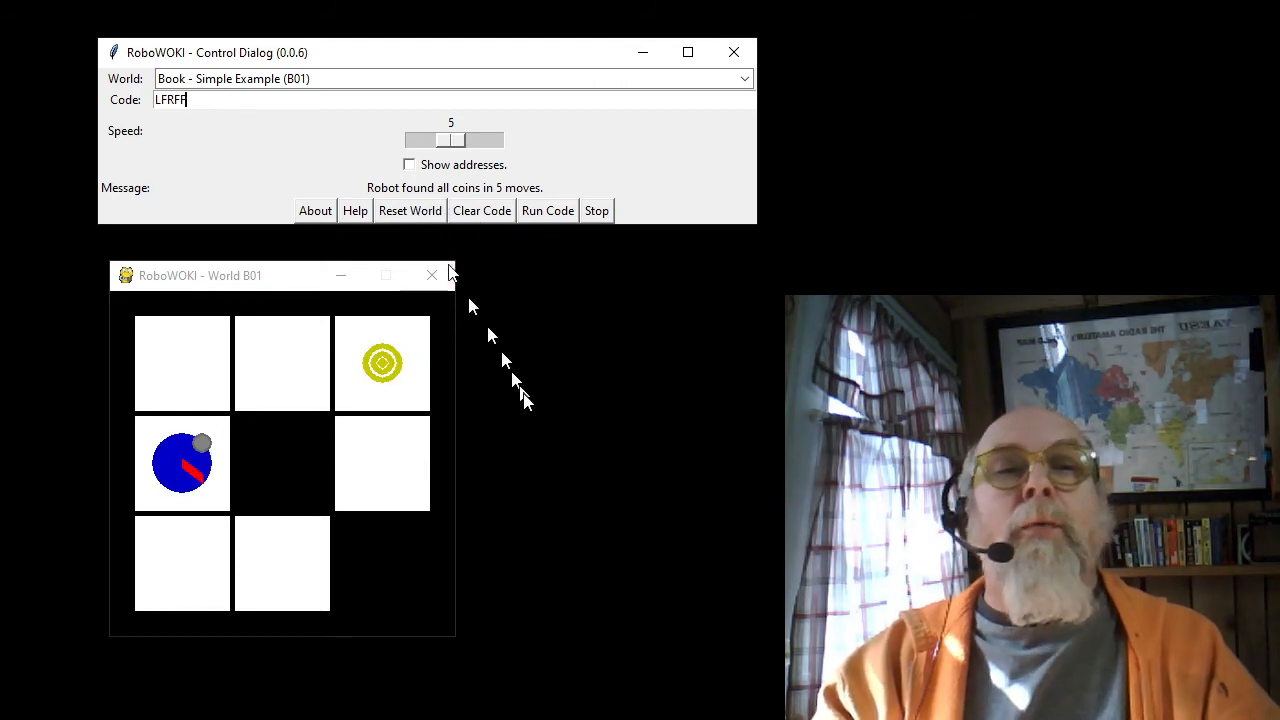
{"action": "mouse_move", "coordinate": [528, 402]}
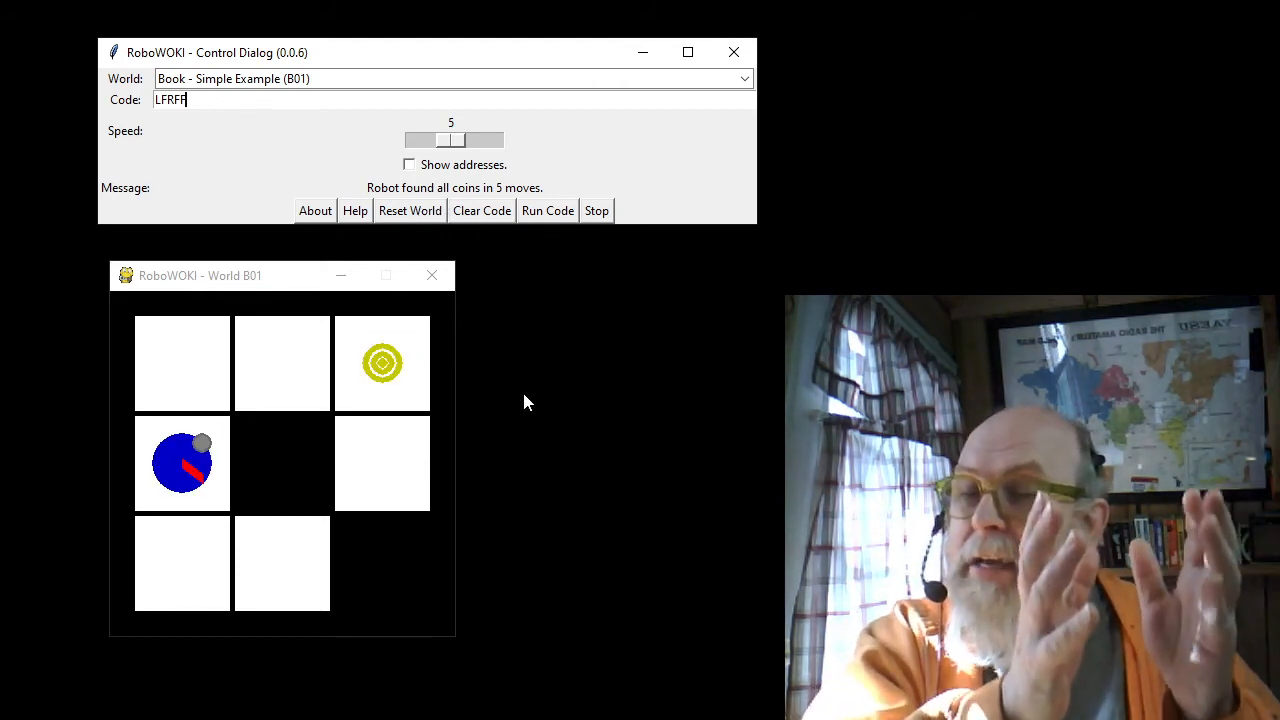